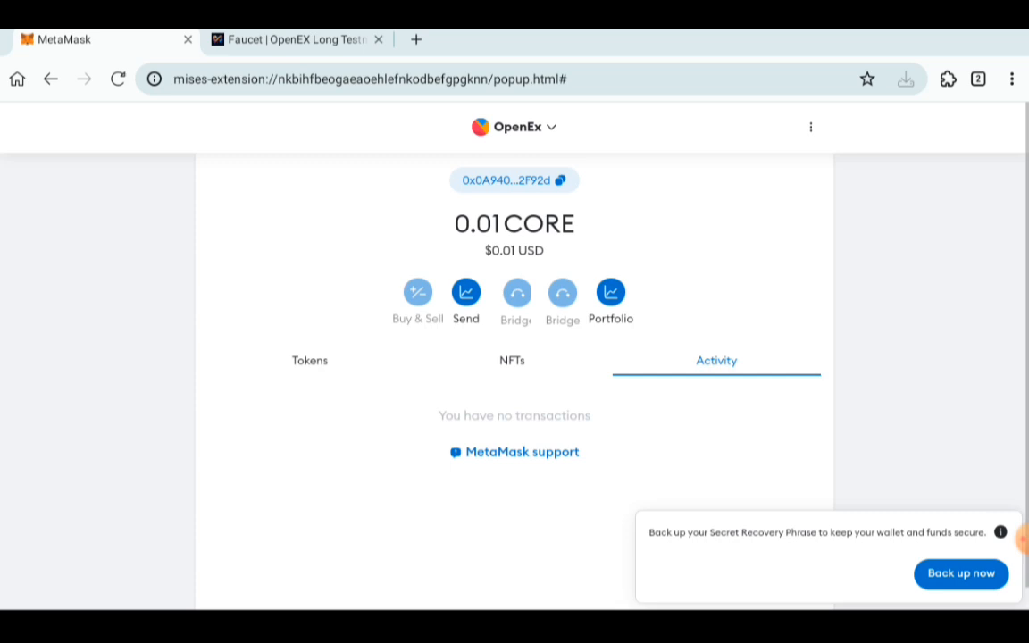
Step: Connect the OpenEx wallet account (0.01 CORE) to the OpenEX Faucet page
click(295, 40)
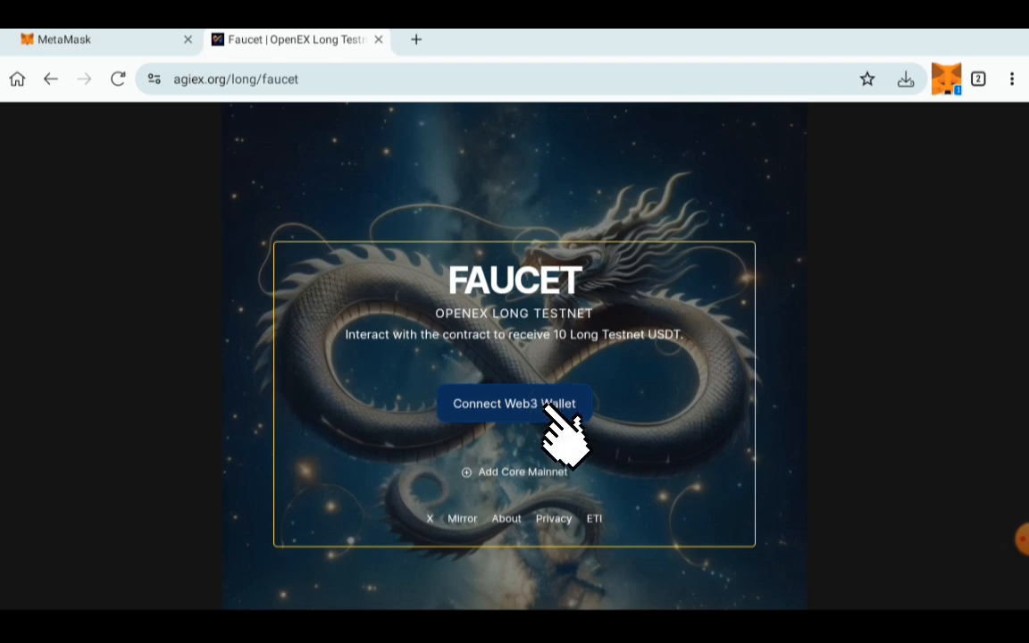
click(513, 403)
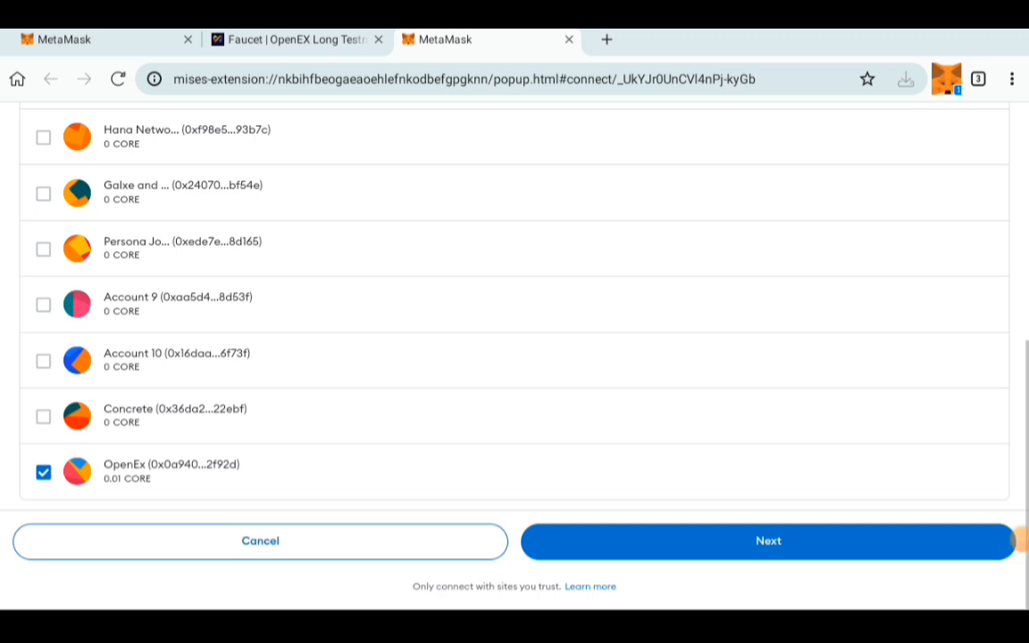
click(767, 541)
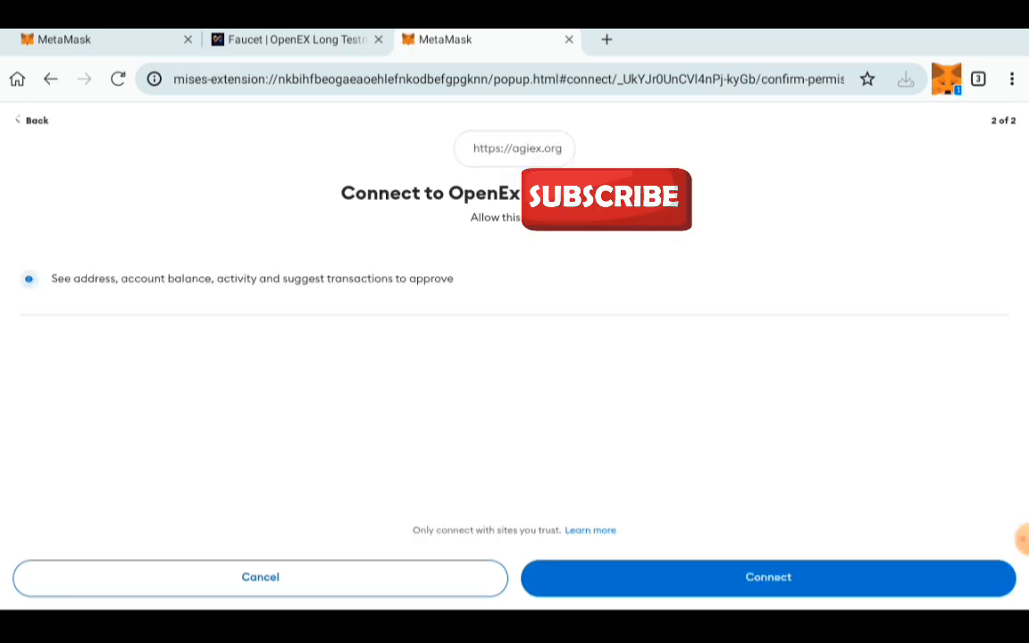
click(767, 576)
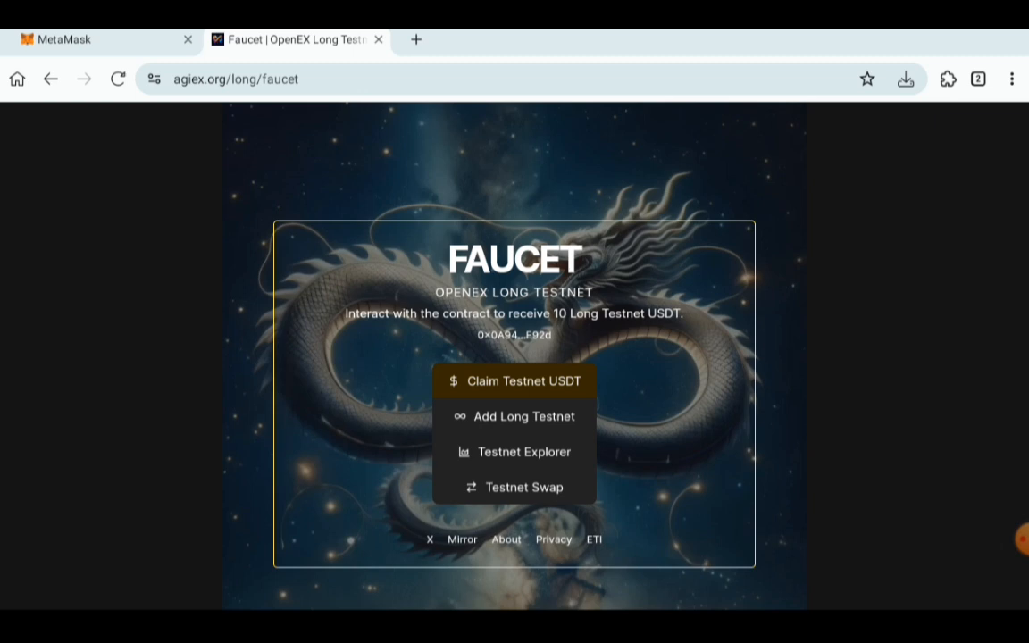
Step: Claim testnet USDT from the faucet, confirming the 0.001 CORE transaction in MetaMask
click(513, 381)
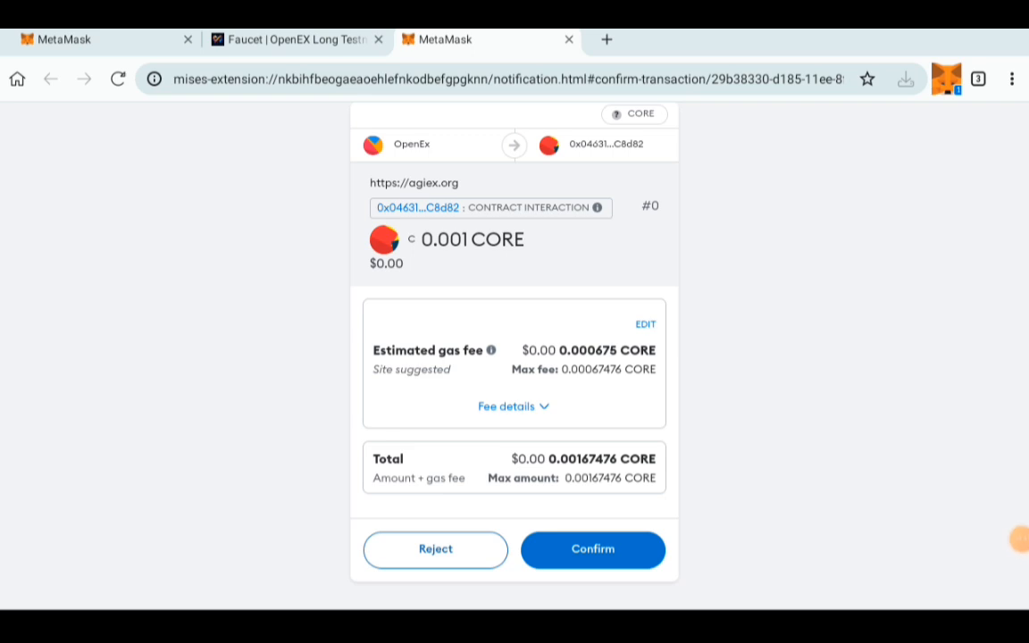
mouse_move(593, 549)
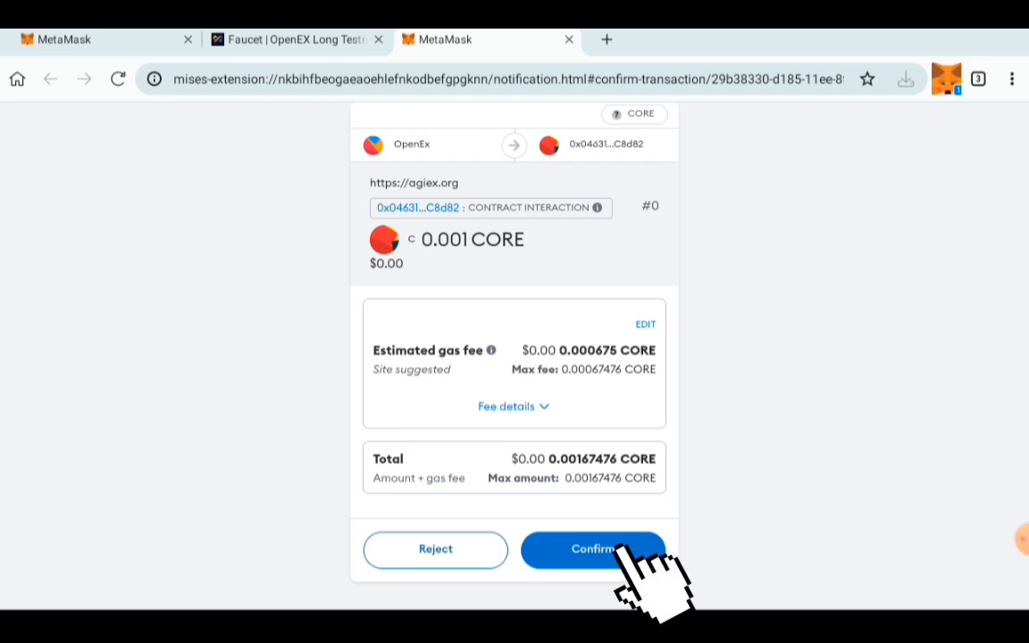
click(593, 550)
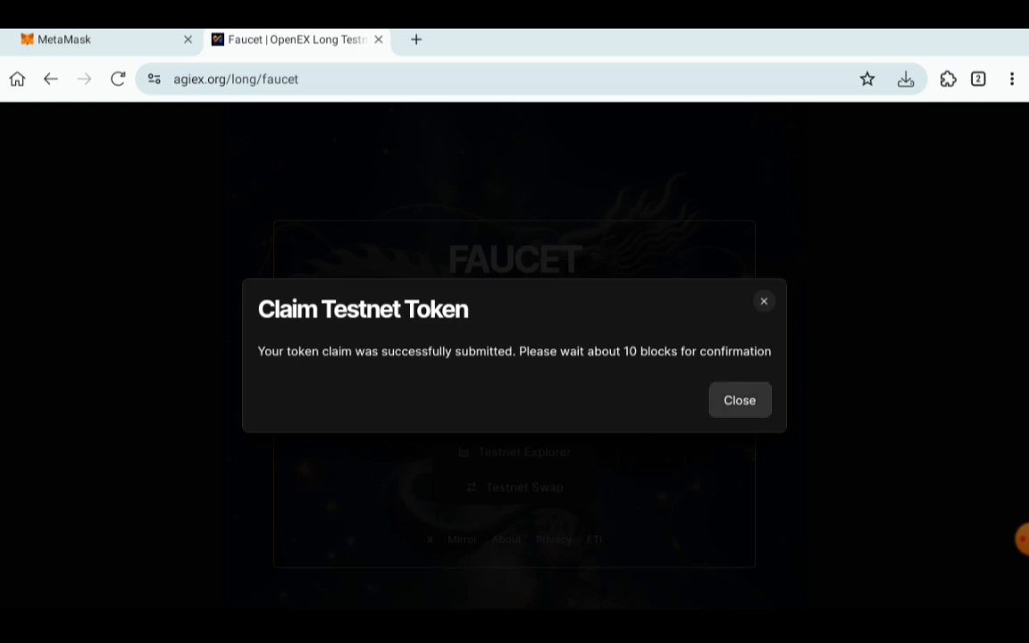
click(739, 400)
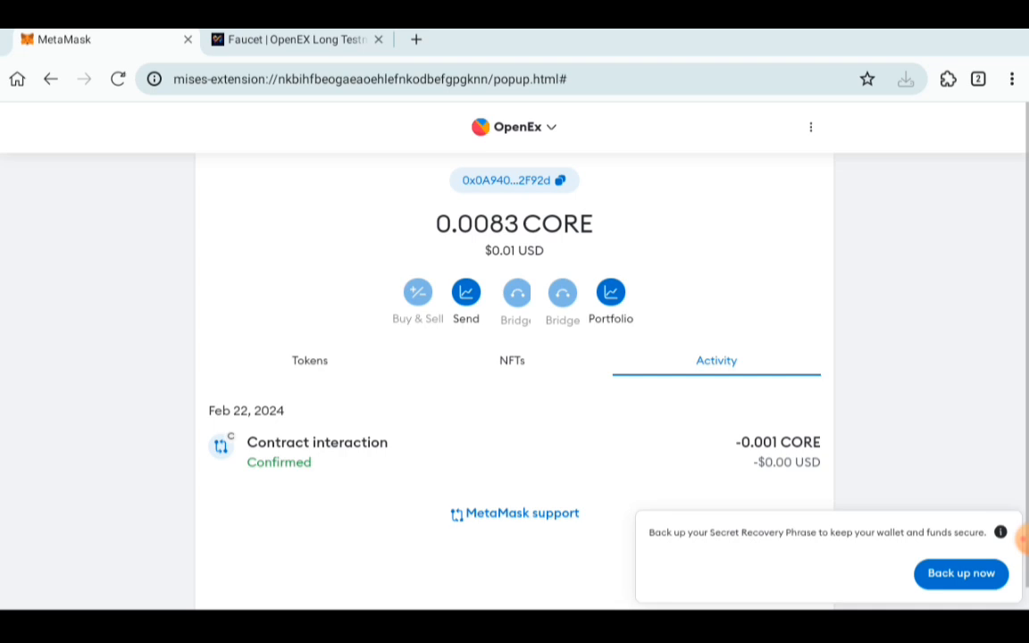
Step: Add and switch to OpenEX Long Testnet in MetaMask, then view the 5 USDT token balance
click(295, 39)
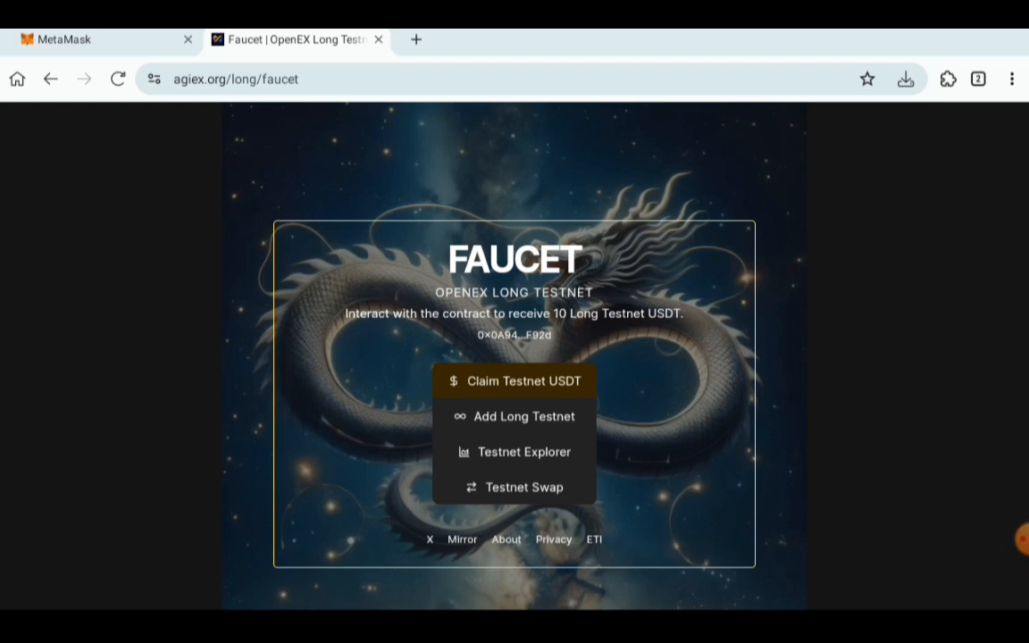
click(514, 380)
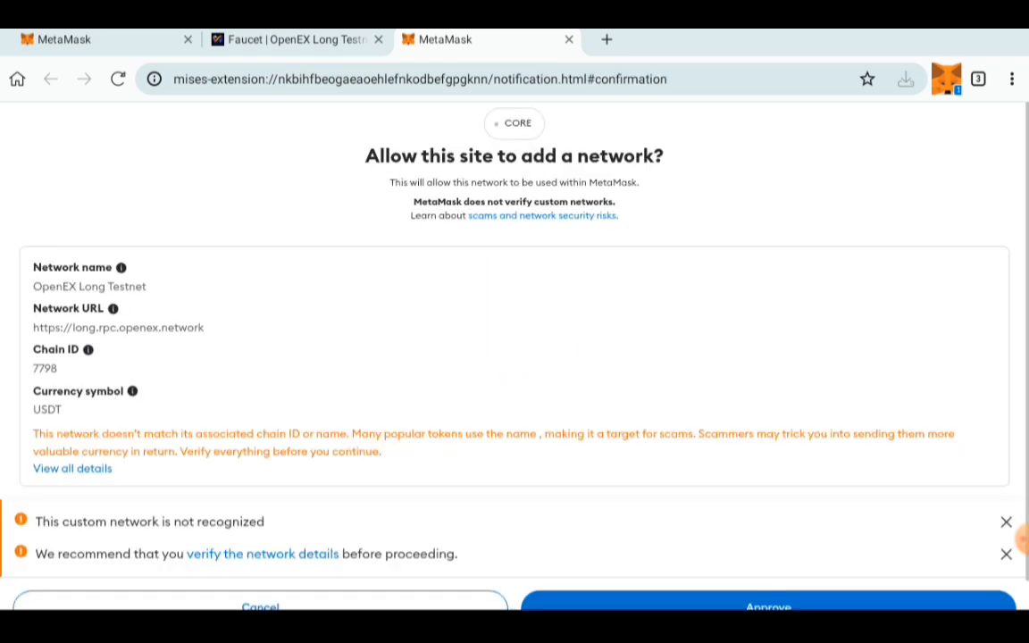
click(767, 606)
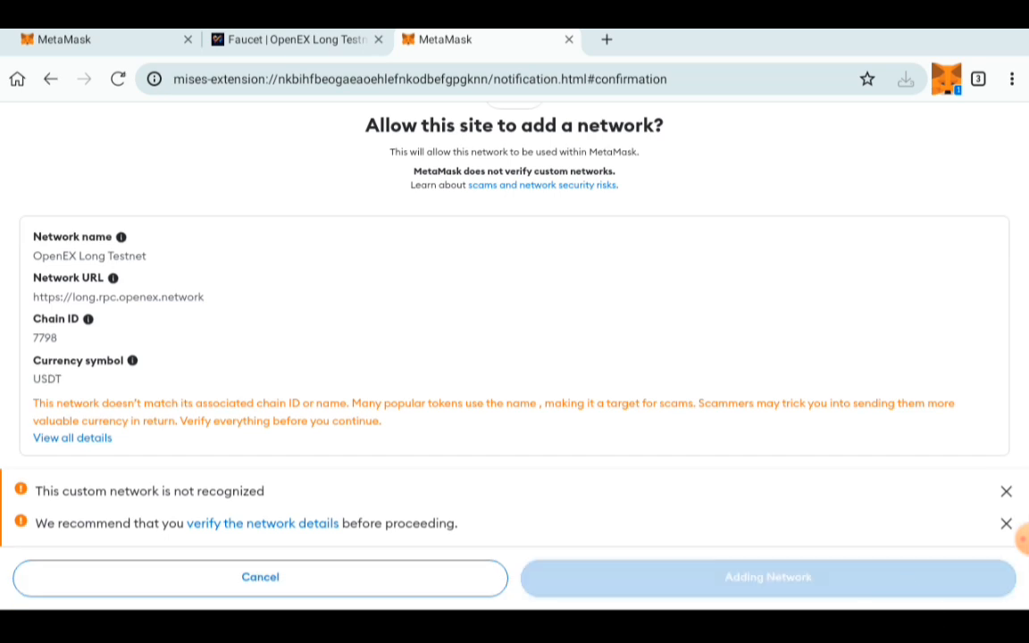
click(766, 575)
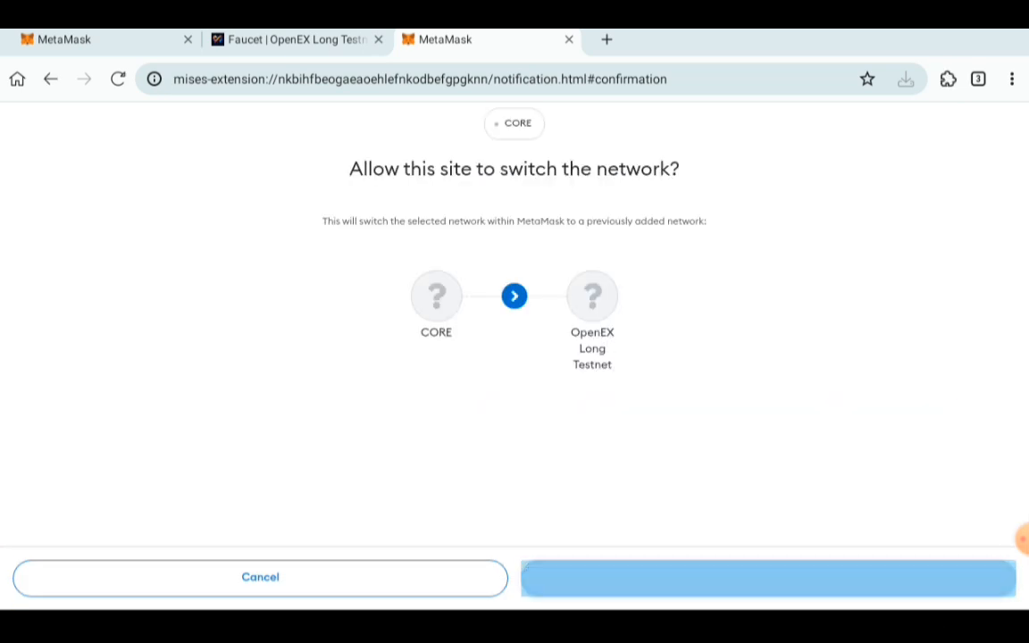
click(768, 578)
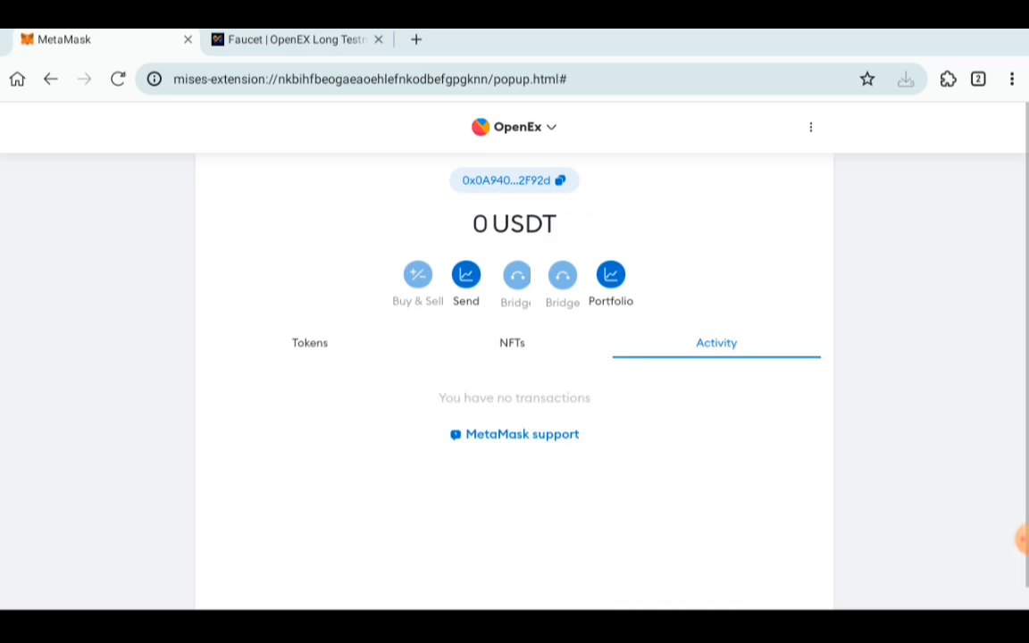
click(309, 342)
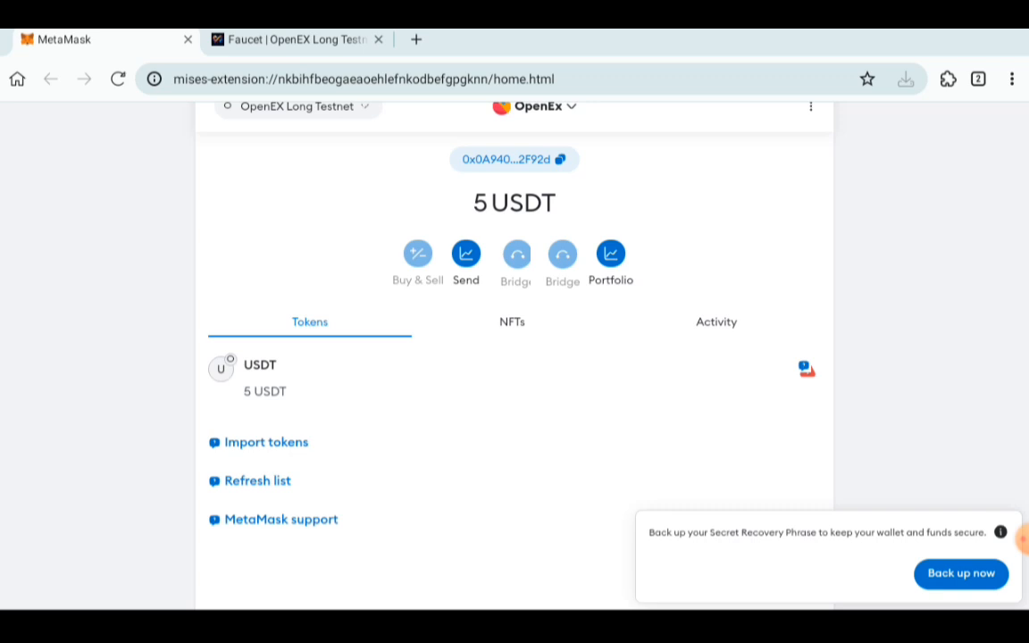
Step: Enter a 2.5 USDT to OEX swap on LongSwap, quoting about 0.79 OEX
click(295, 39)
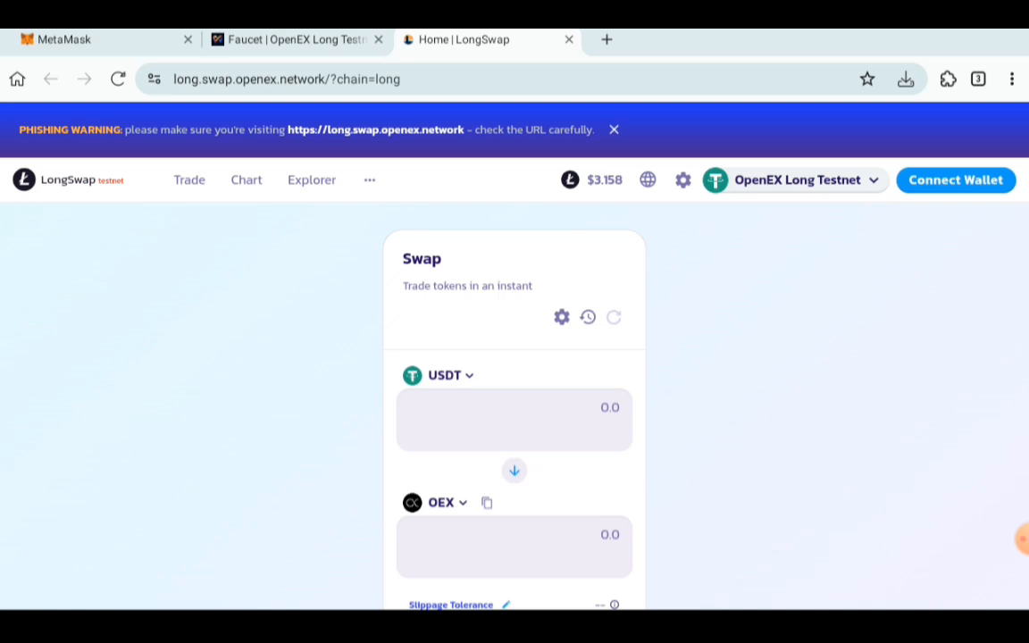
scroll(down, 3)
text(1)
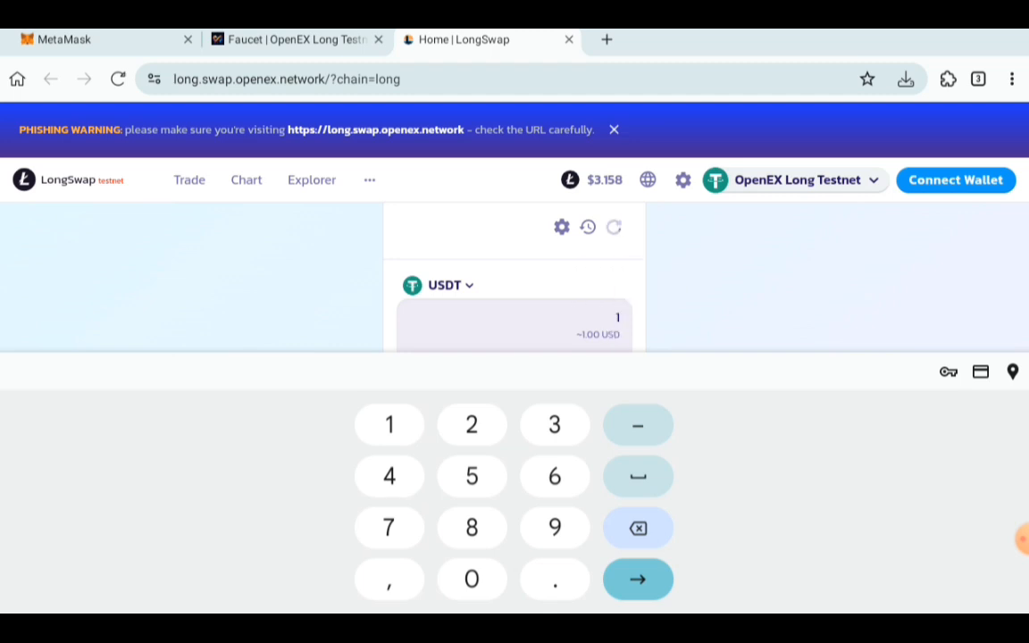
click(638, 527)
text(2.5)
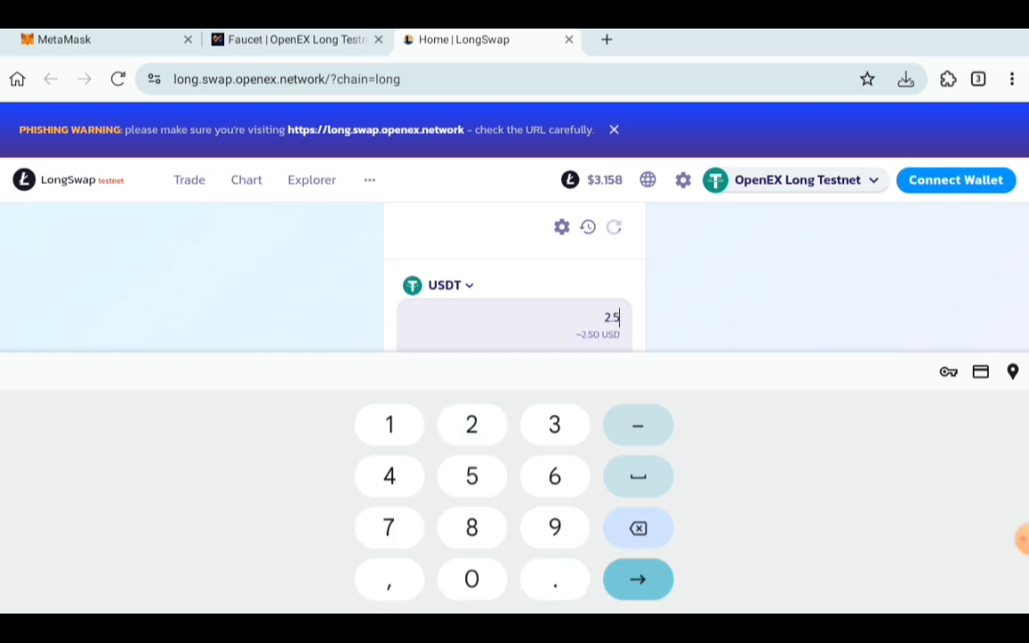
click(637, 579)
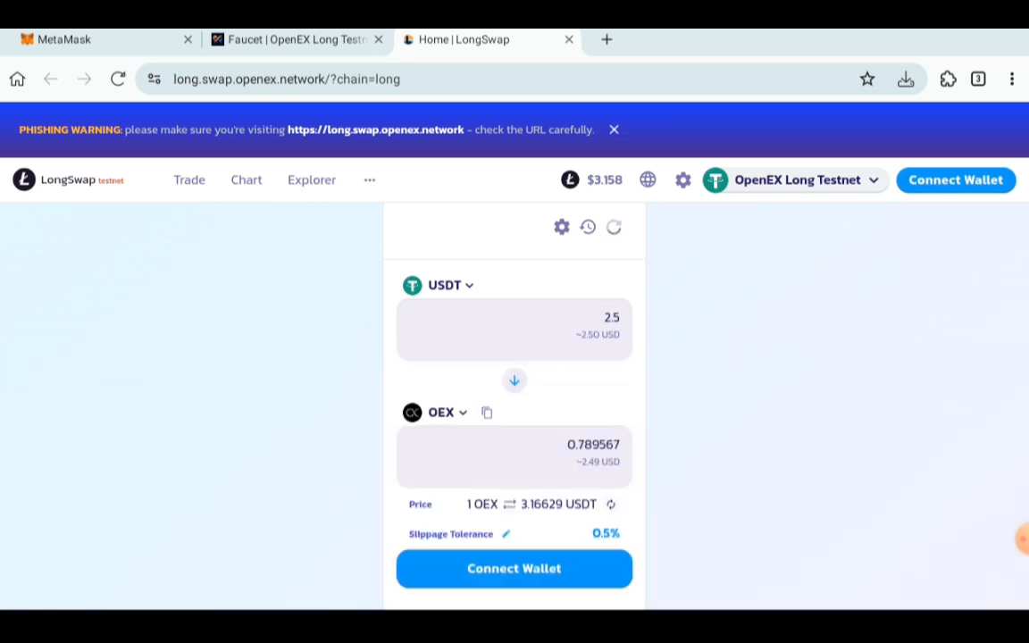
click(513, 568)
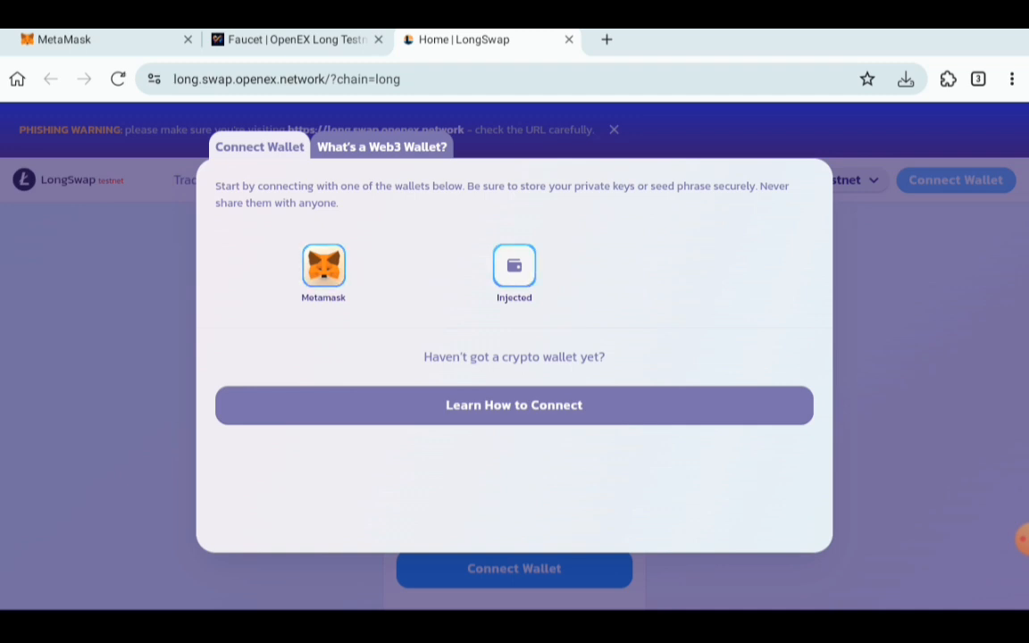
Step: Connect MetaMask to LongSwap and raise the swap to the maximum 4.99 USDT
click(323, 266)
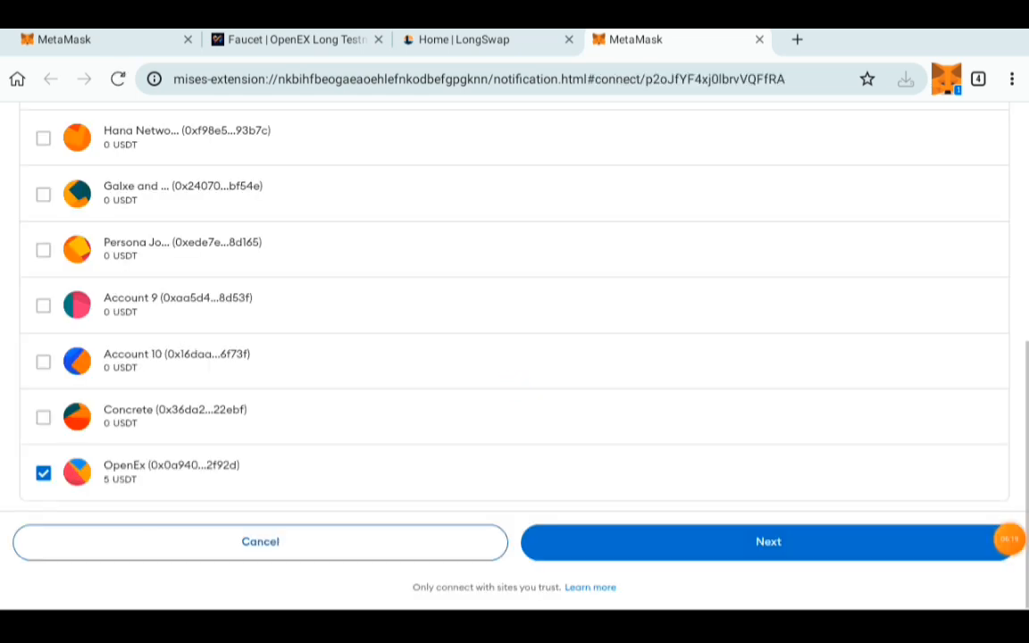
click(767, 541)
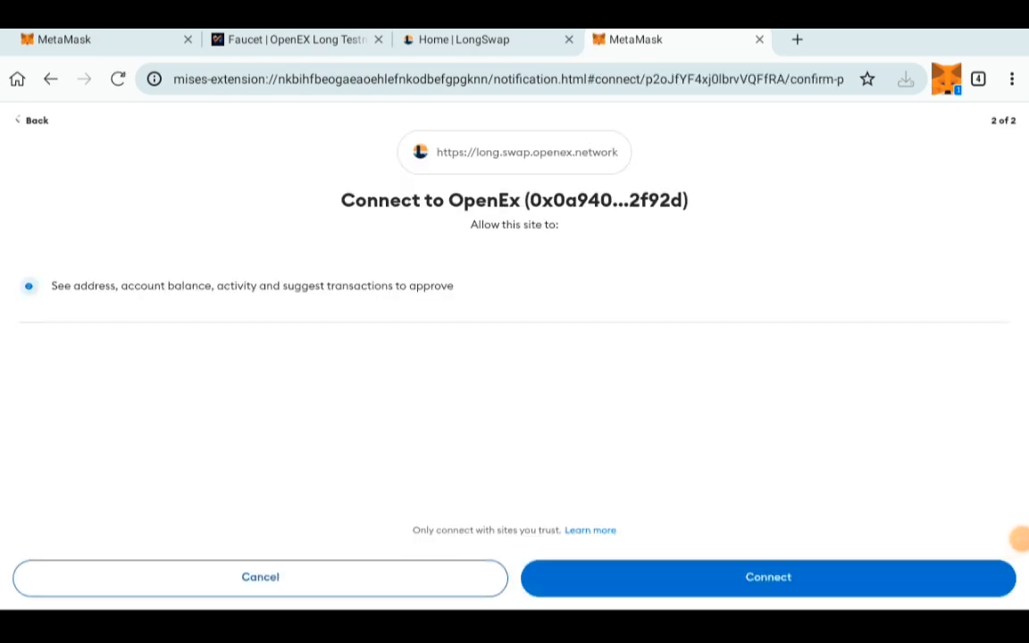
click(767, 577)
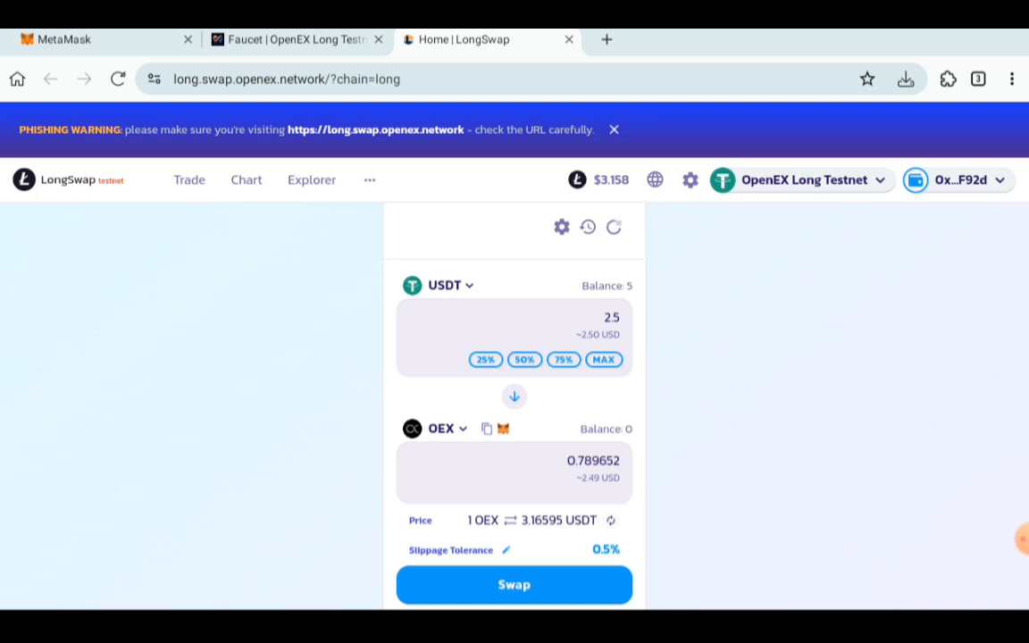
click(604, 359)
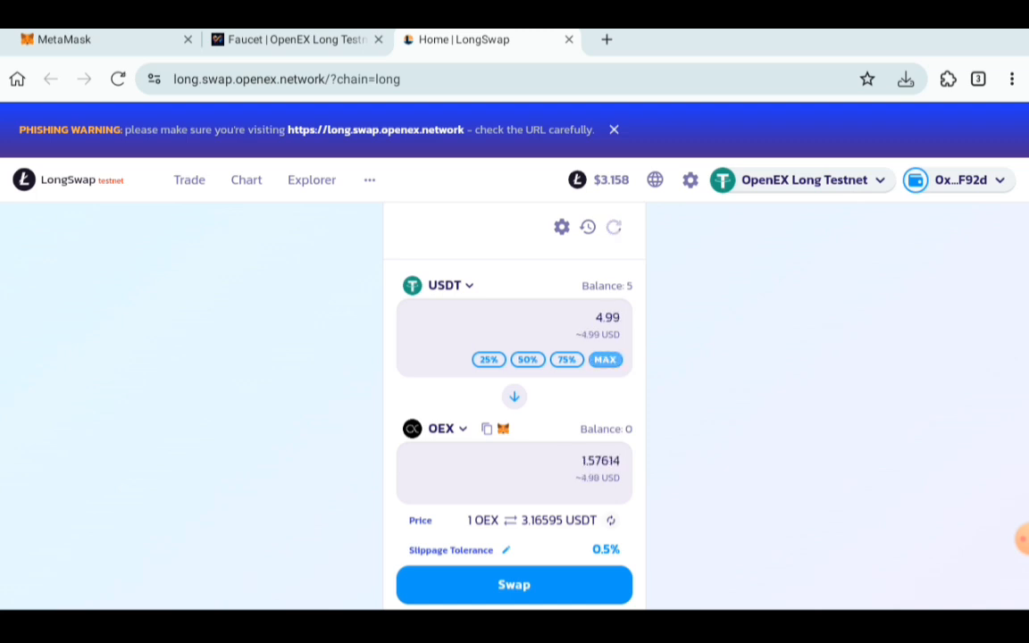
Step: Submit the 4.99 USDT to OEX swap and confirm it in MetaMask
click(513, 584)
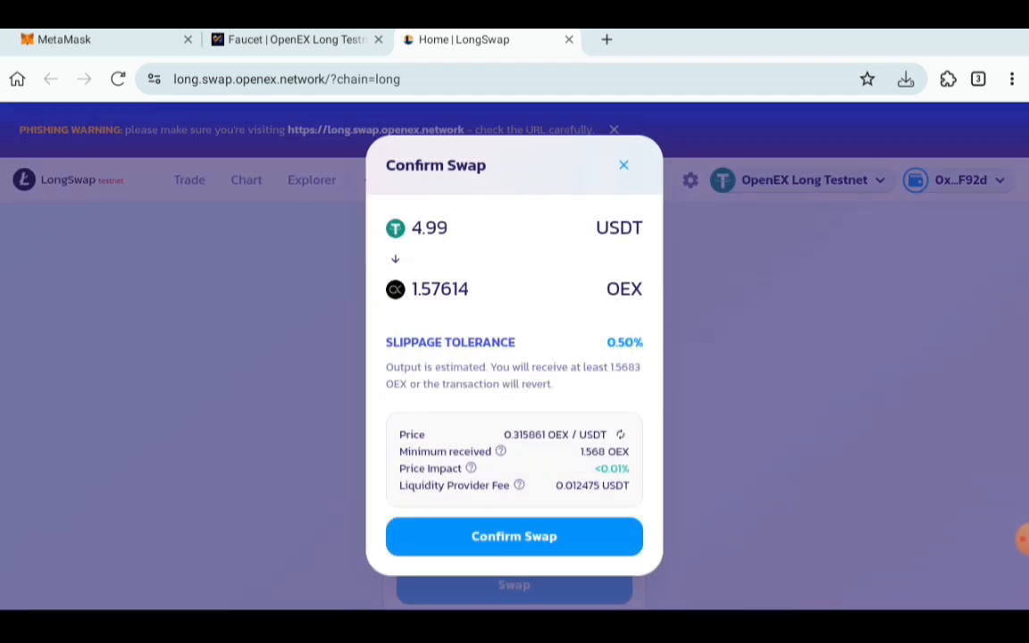
click(513, 535)
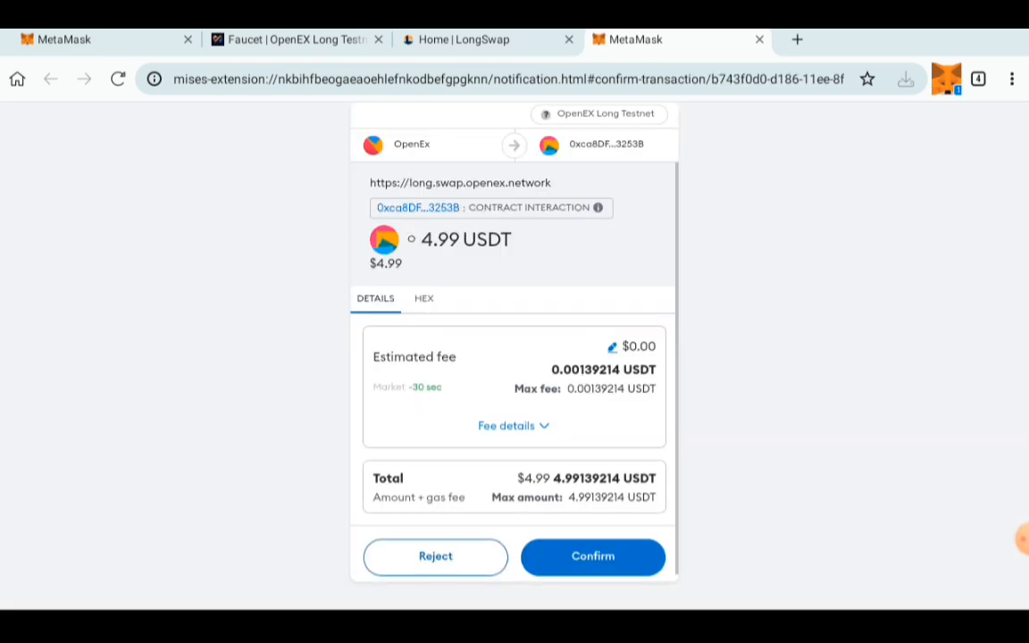
click(592, 556)
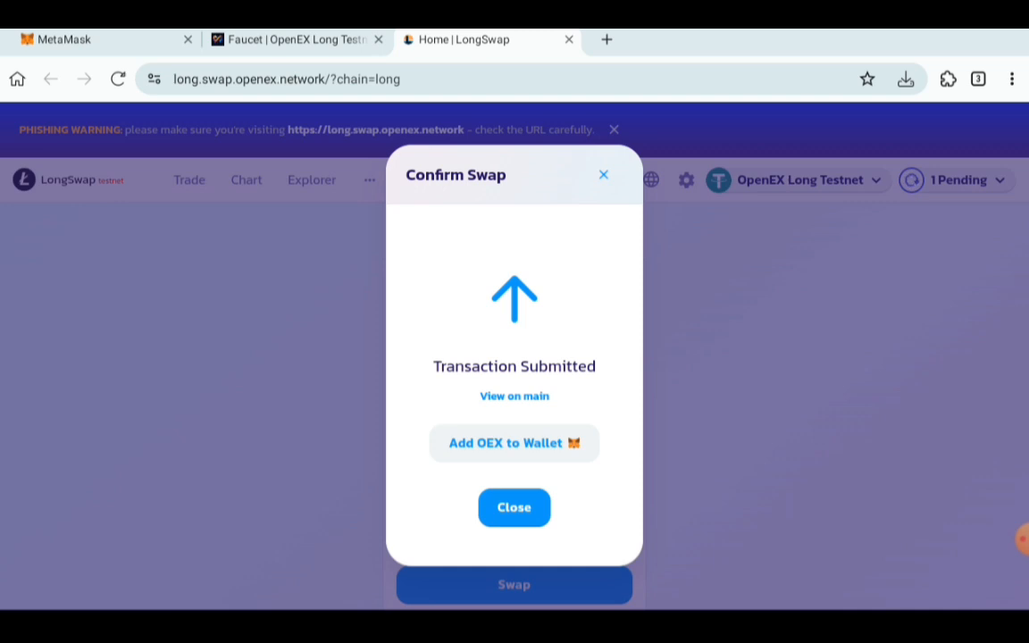
mouse_move(535, 464)
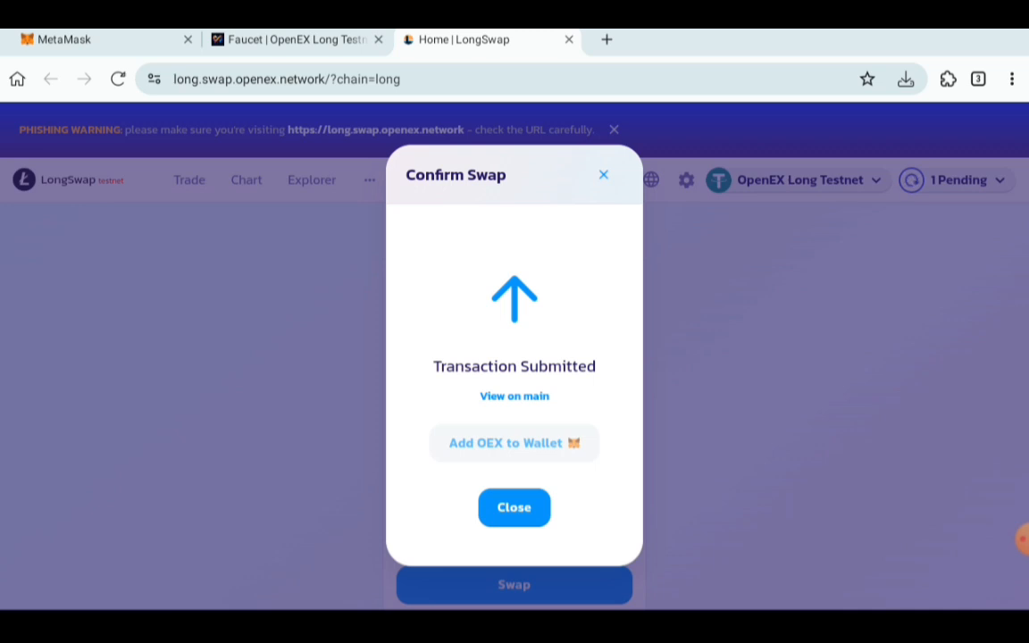
Step: Import the OEX token into MetaMask and dismiss the submitted notice
click(514, 443)
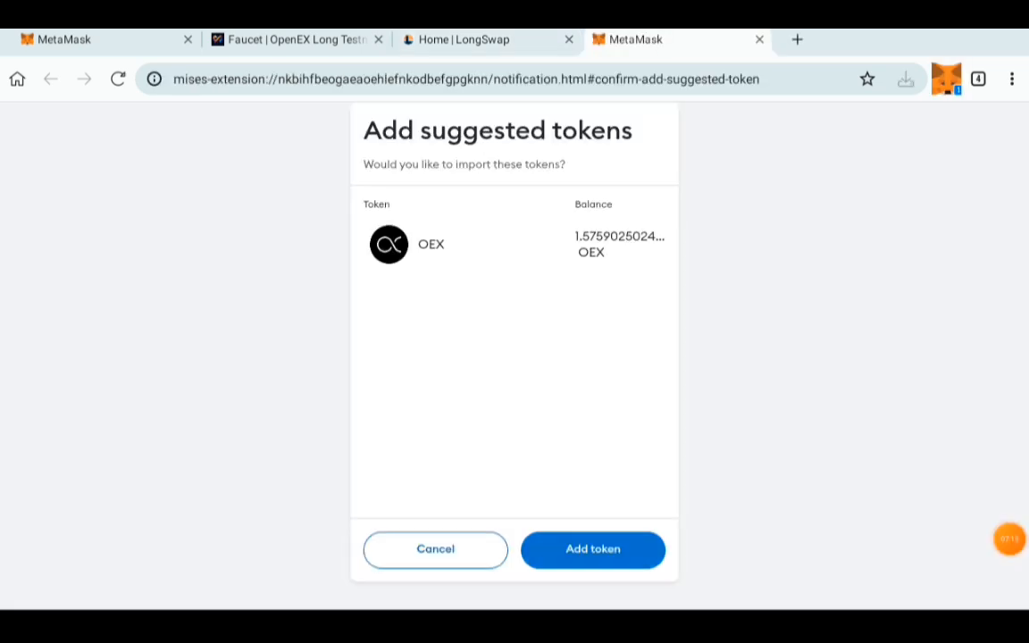
click(592, 548)
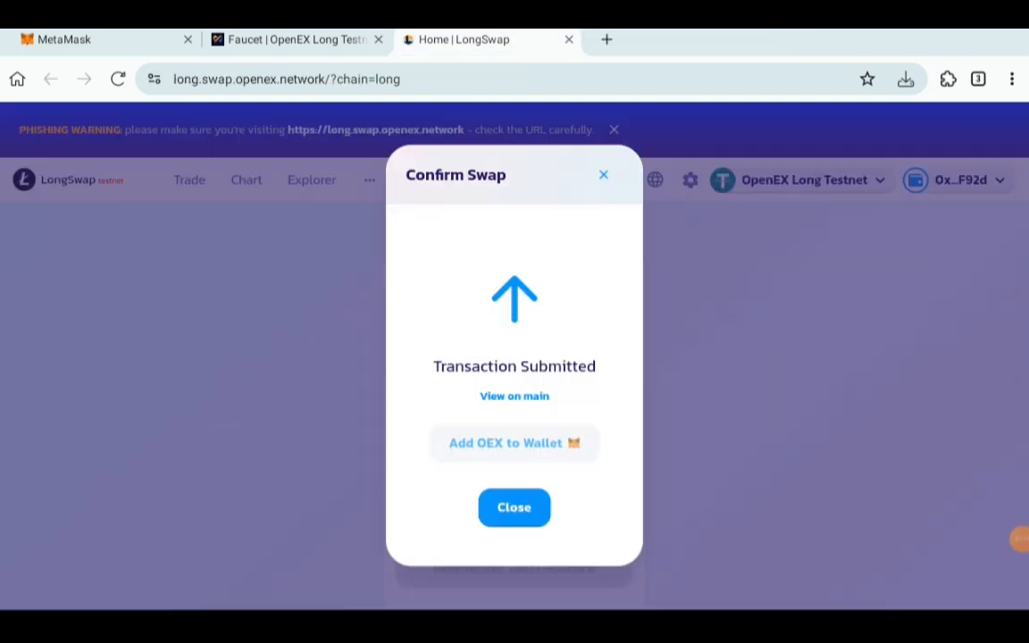
click(514, 507)
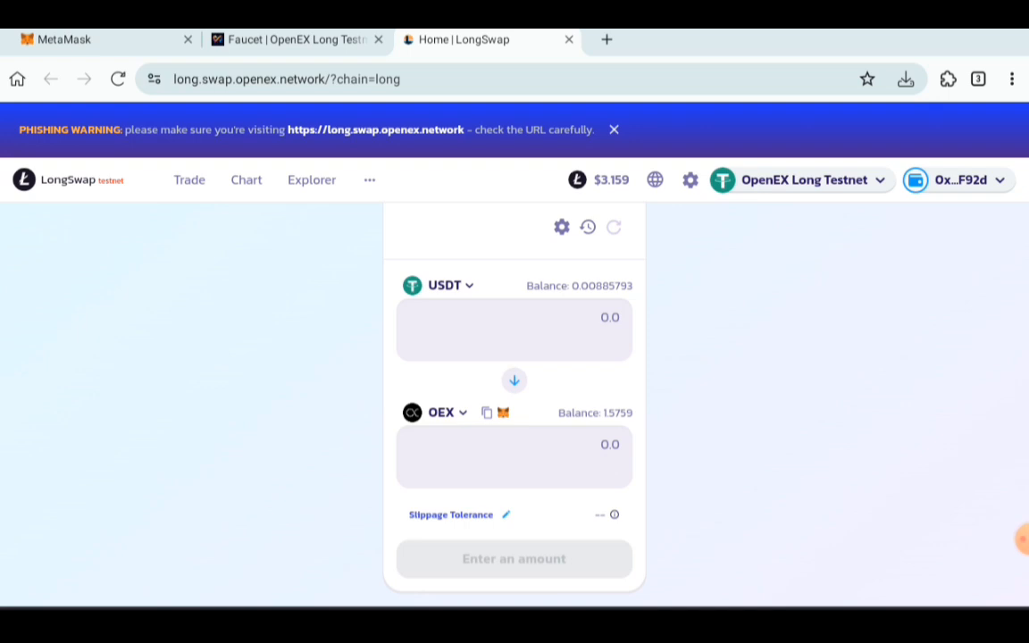
Step: Reverse the swap direction and enter 0.75 OEX to sell for USDT
click(514, 382)
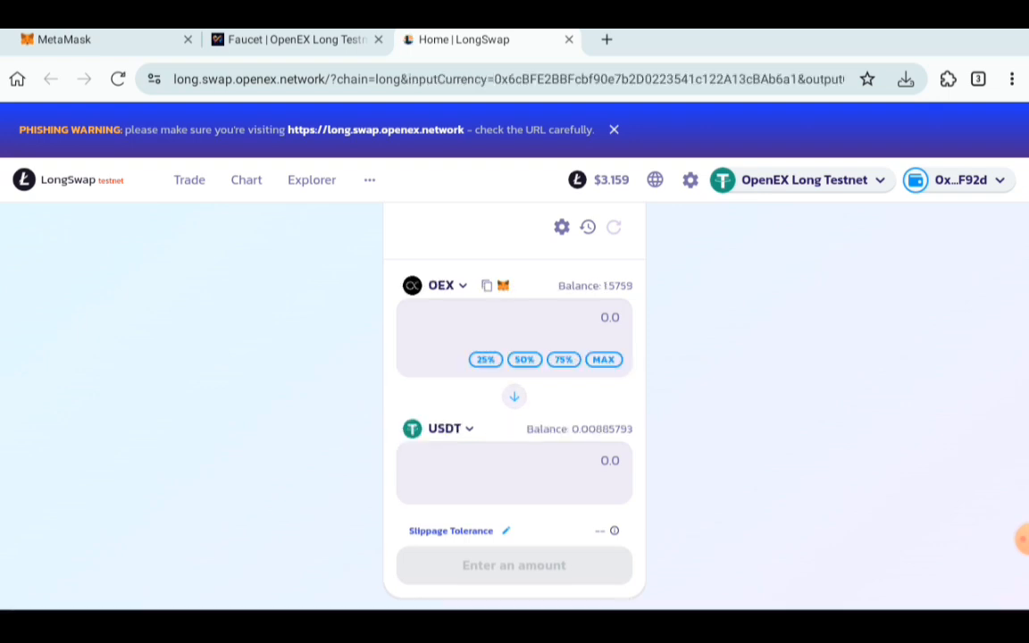
click(536, 317)
text(0.75)
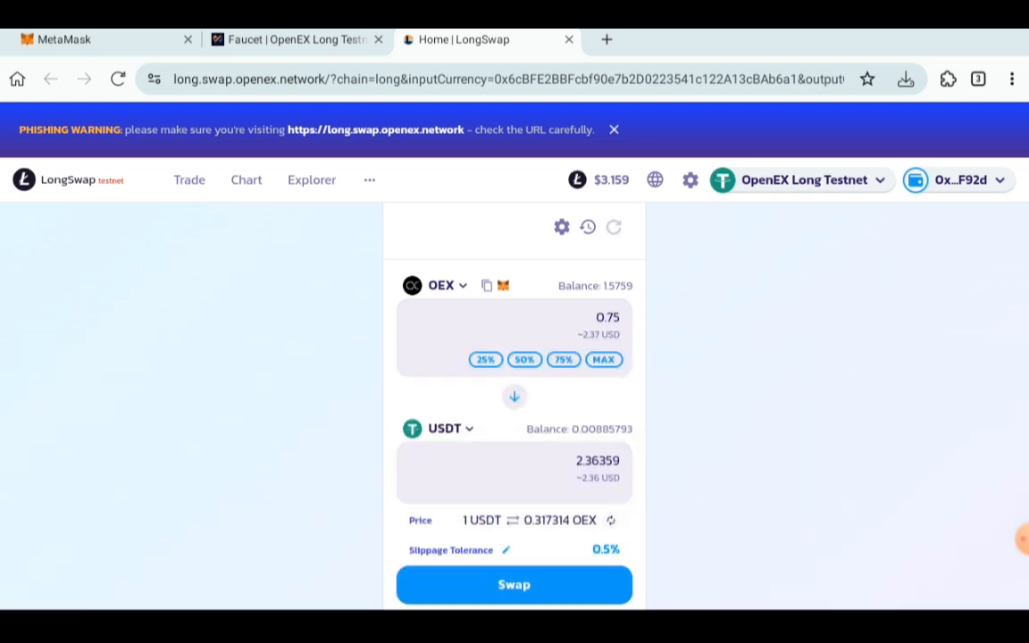
scroll(down, 3)
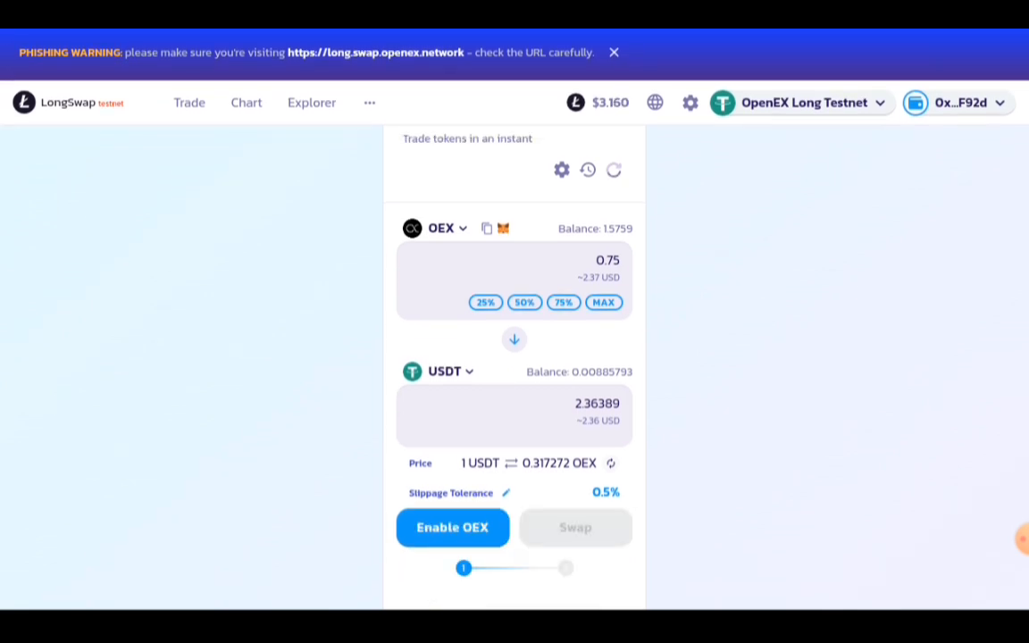
Step: Approve LongSwap's OEX spending cap in MetaMask and start the 0.75 OEX swap
click(452, 527)
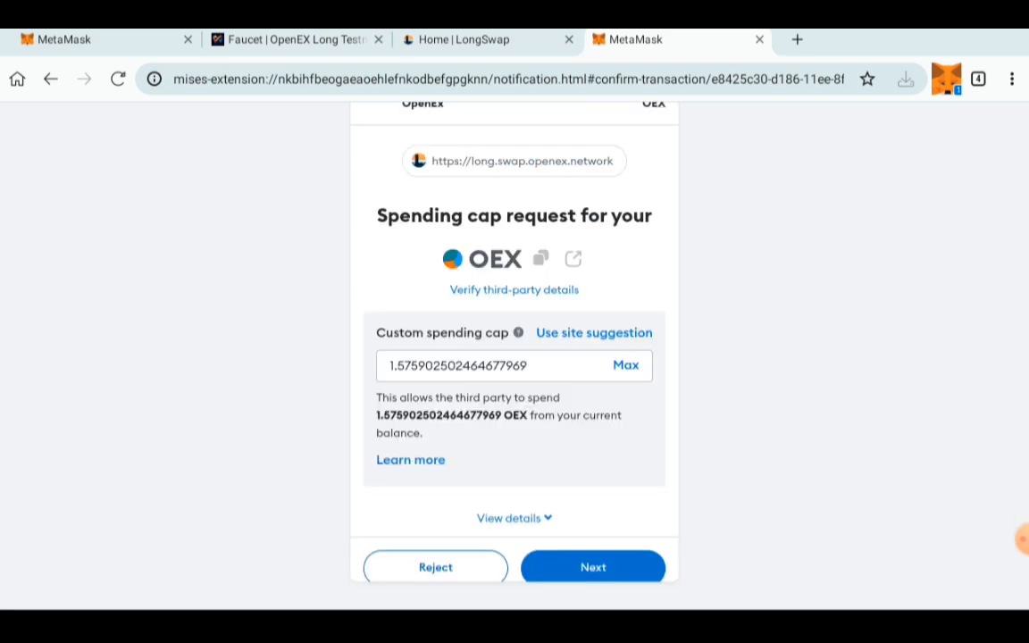
click(592, 566)
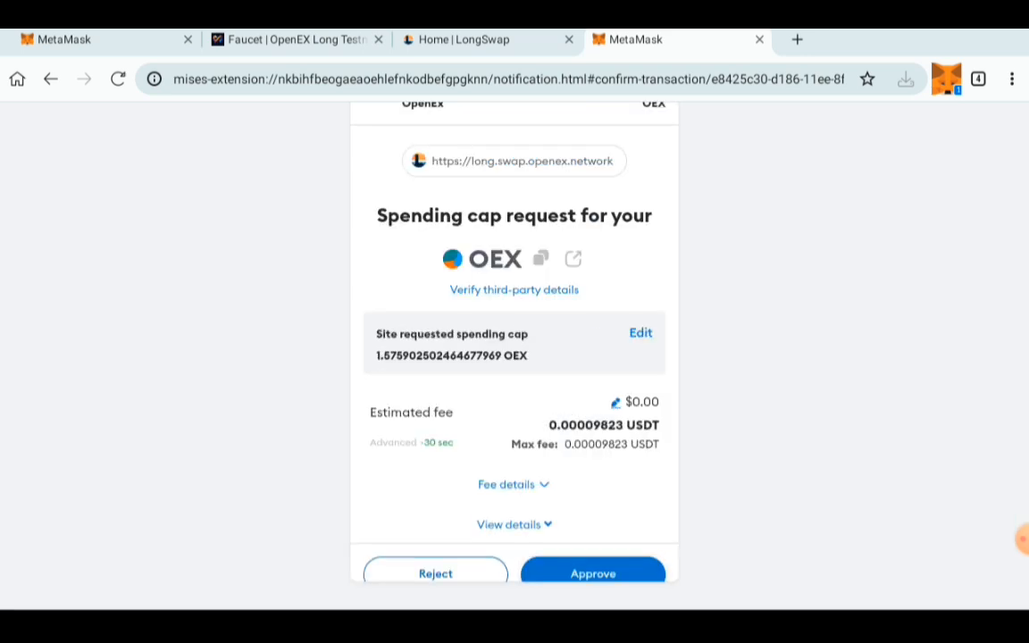
click(592, 574)
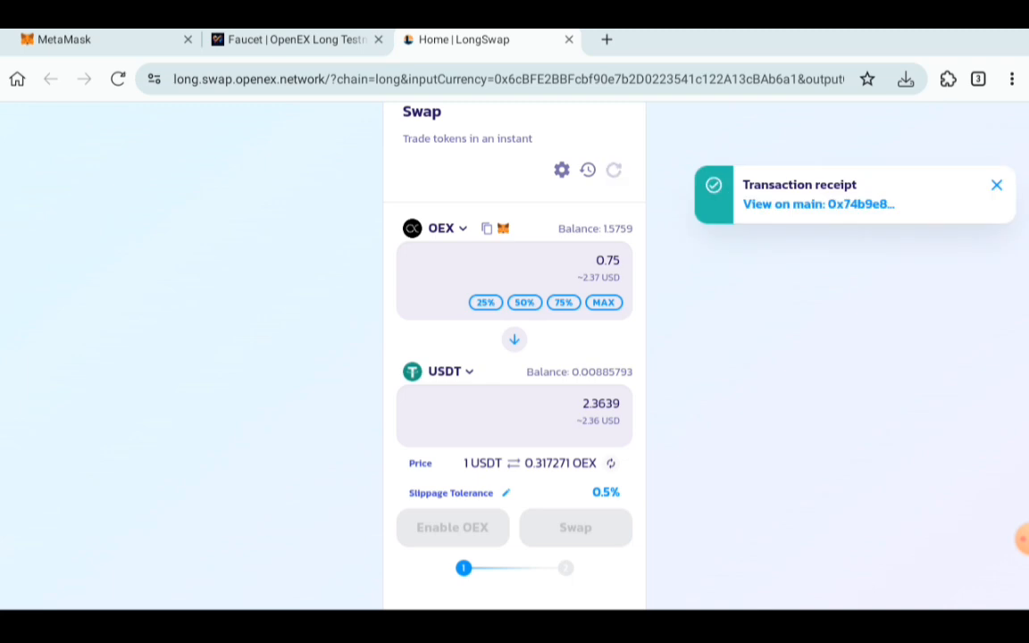
click(452, 527)
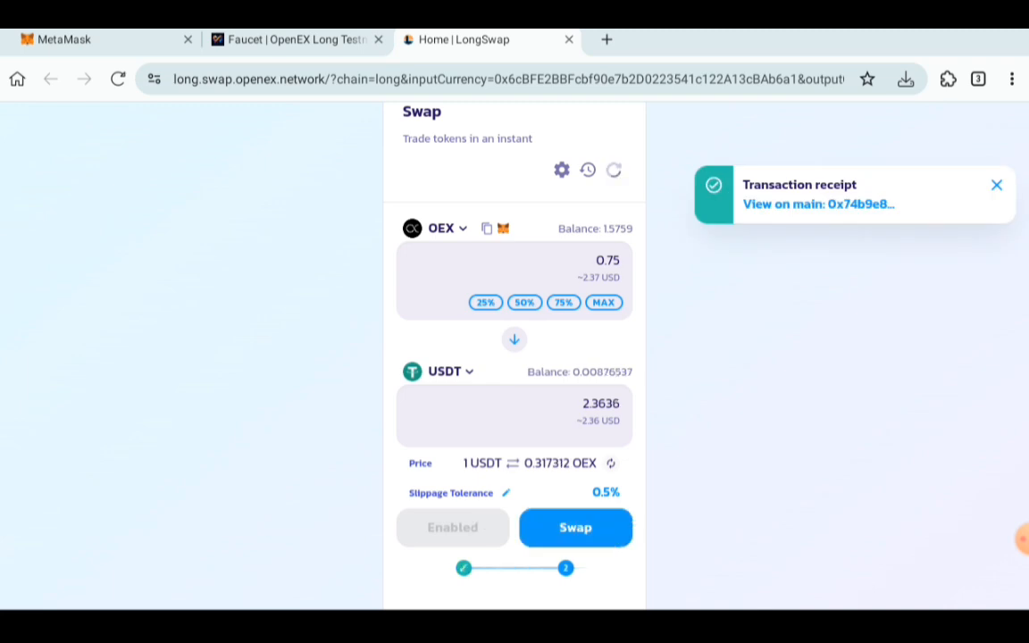
click(575, 526)
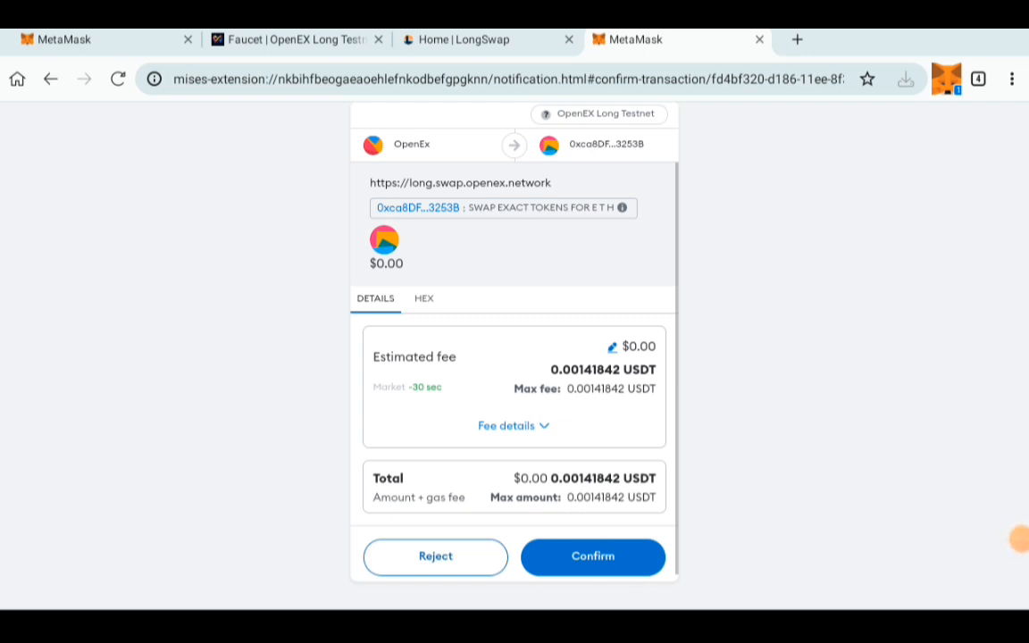
Step: Confirm the 0.75 OEX to USDT swap in MetaMask and dismiss the submitted dialog
click(592, 556)
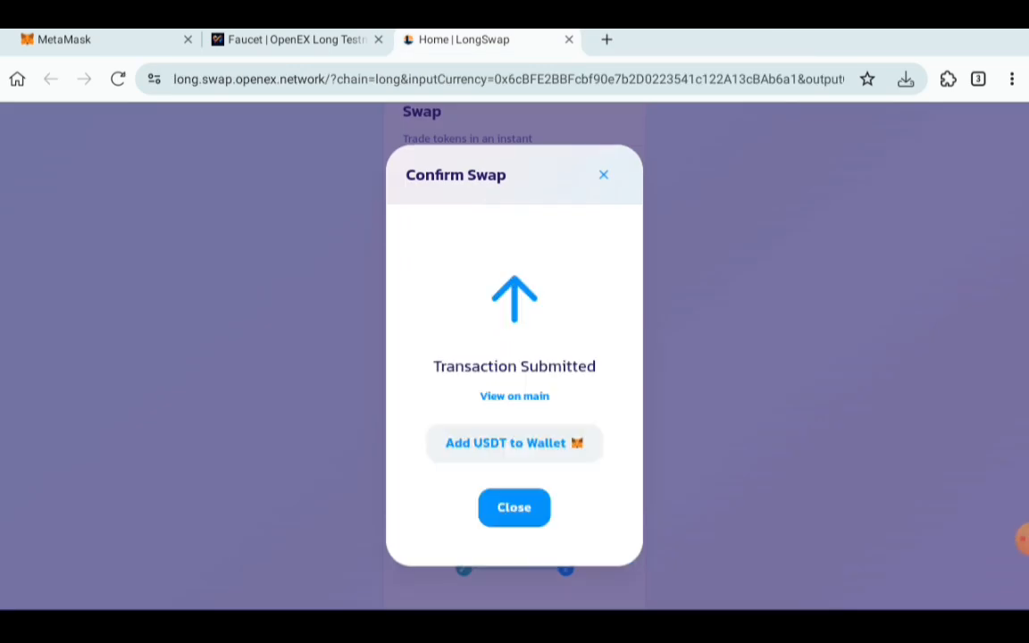
click(514, 507)
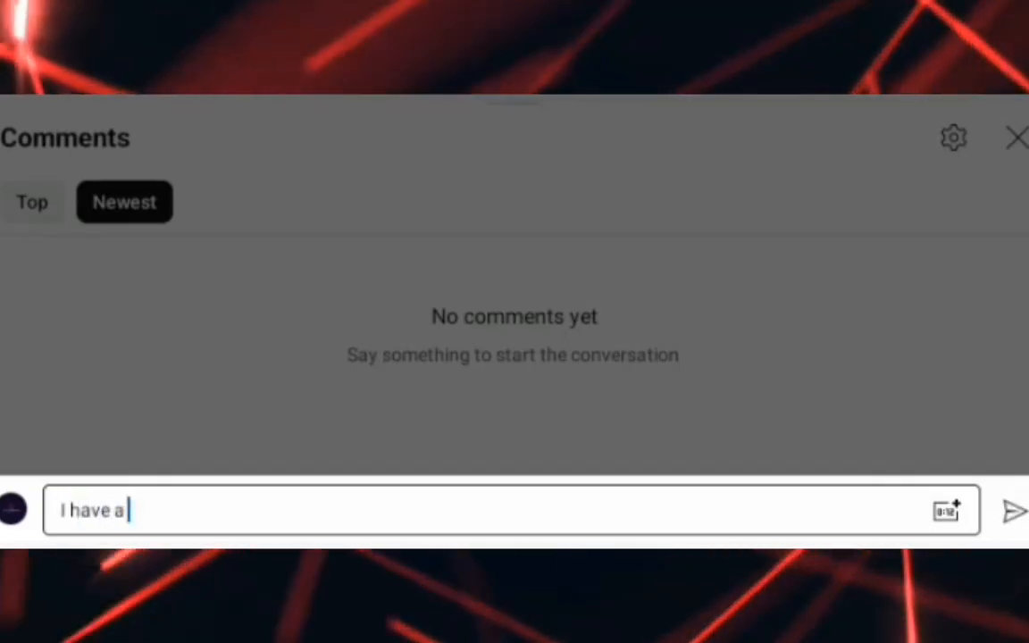
Step: Extend the YouTube comment draft to 'I have a question, please'
text(question, please)
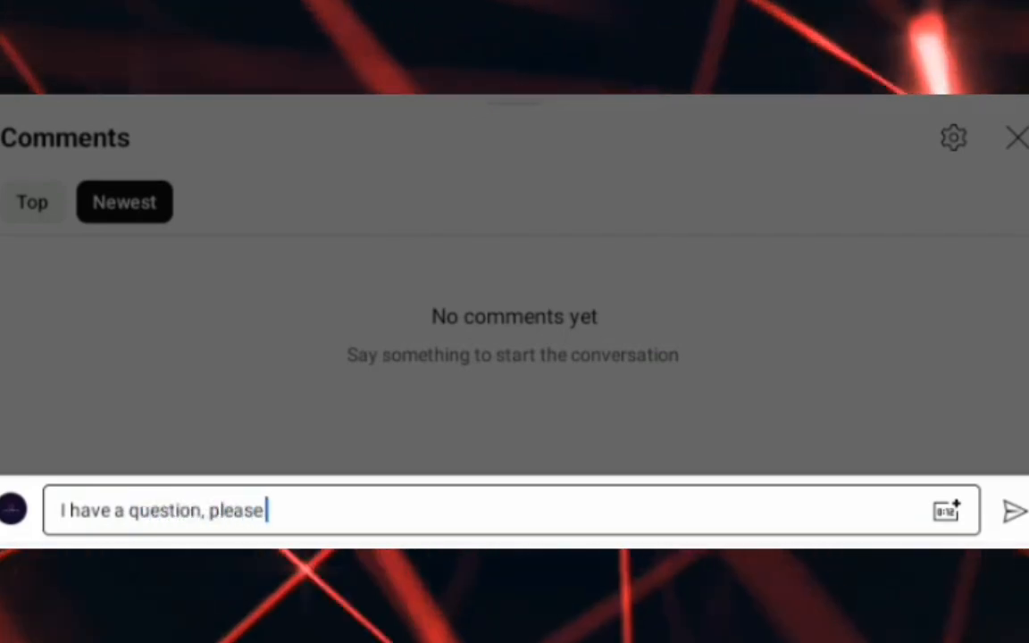